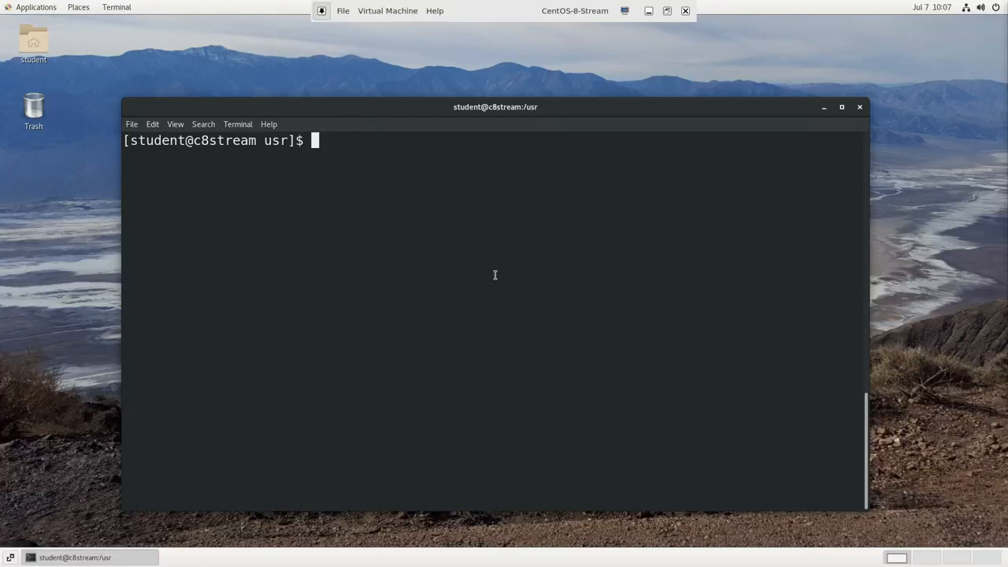
Step: Change into /tmp with cd and confirm it as the working directory using pwd
text(cd /tm)
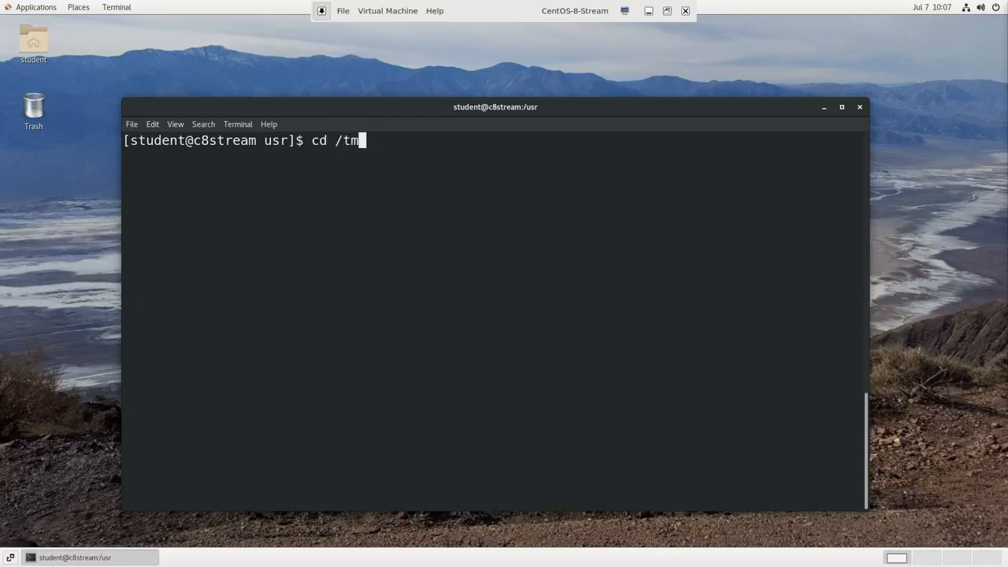
key(Return)
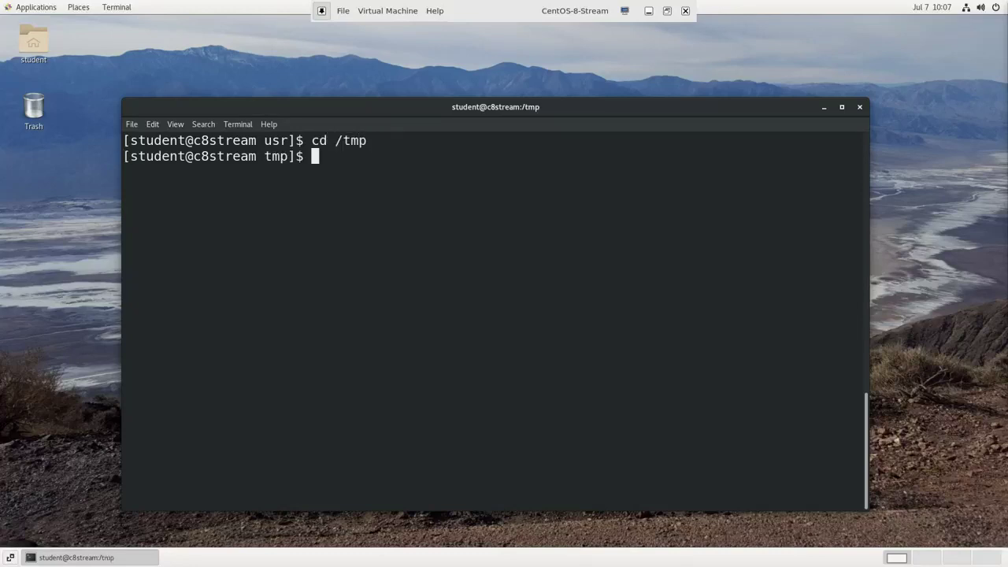
text(pwd)
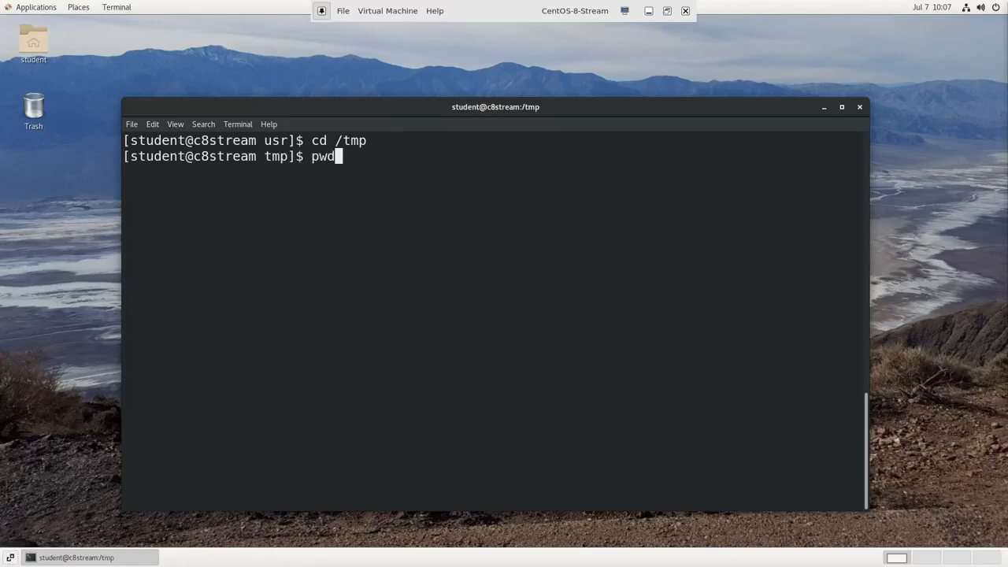
key(Return)
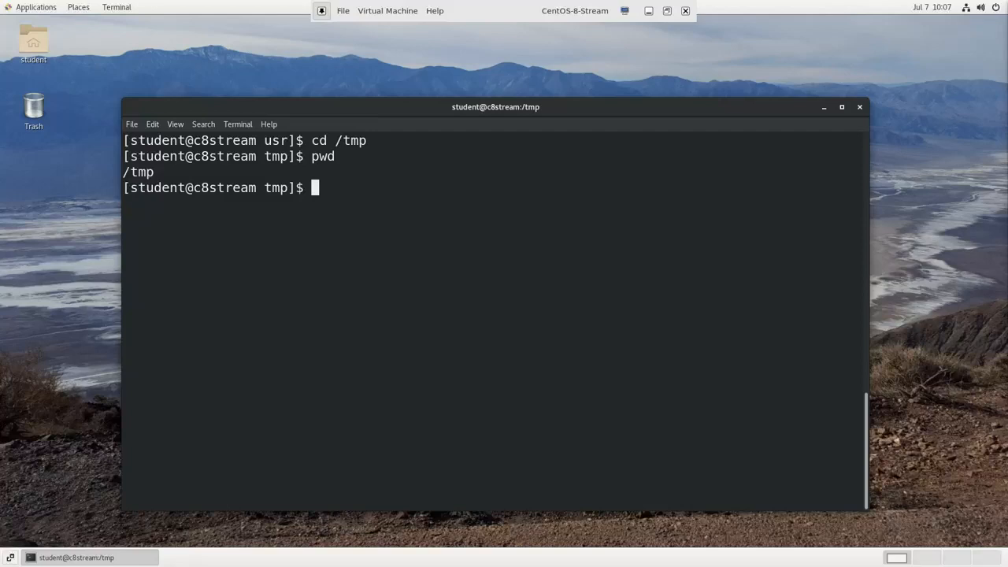
Step: Go to $HOME (/home/student), confirm with pwd, then move up to /home with cd .
text(cd $HOME)
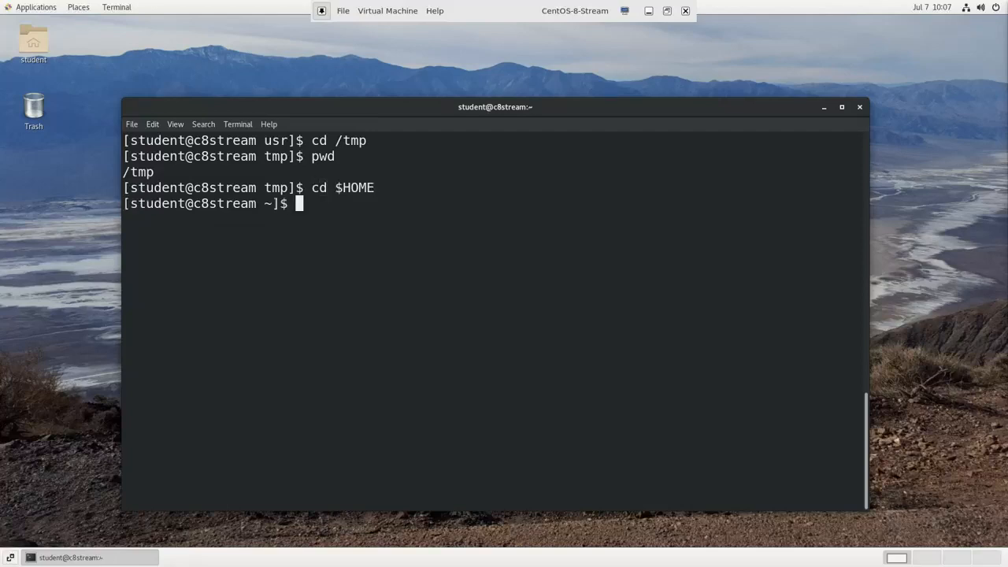
text(pwd)
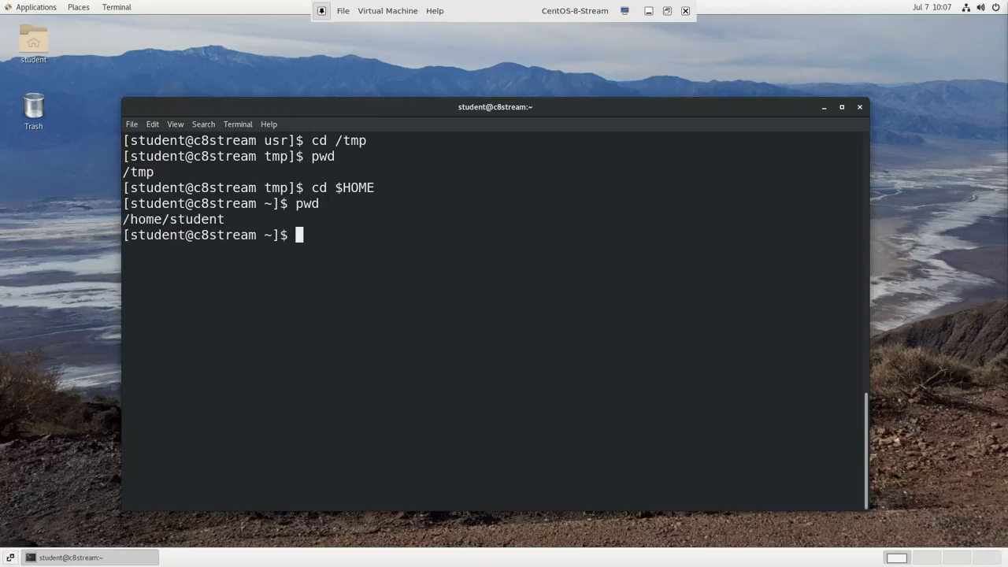
text(cd)
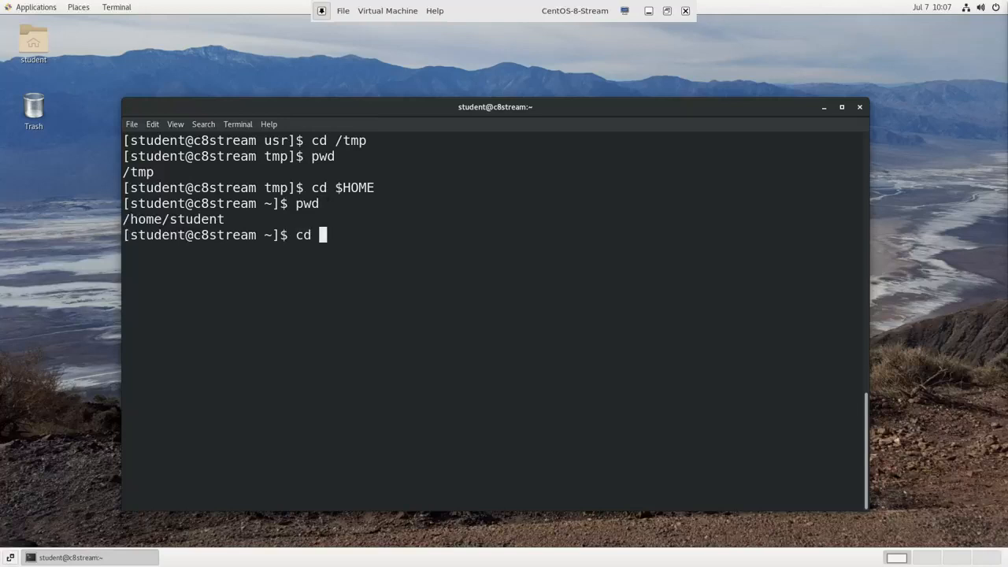
key(Return)
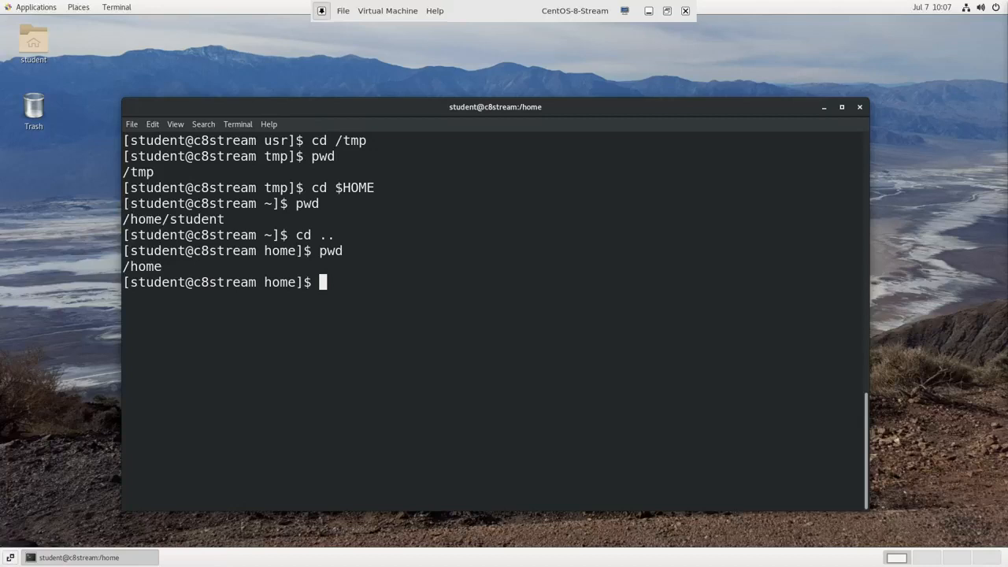
Step: pushd to /tmp keeping /home on the stack, then popd back to /home
text(ps)
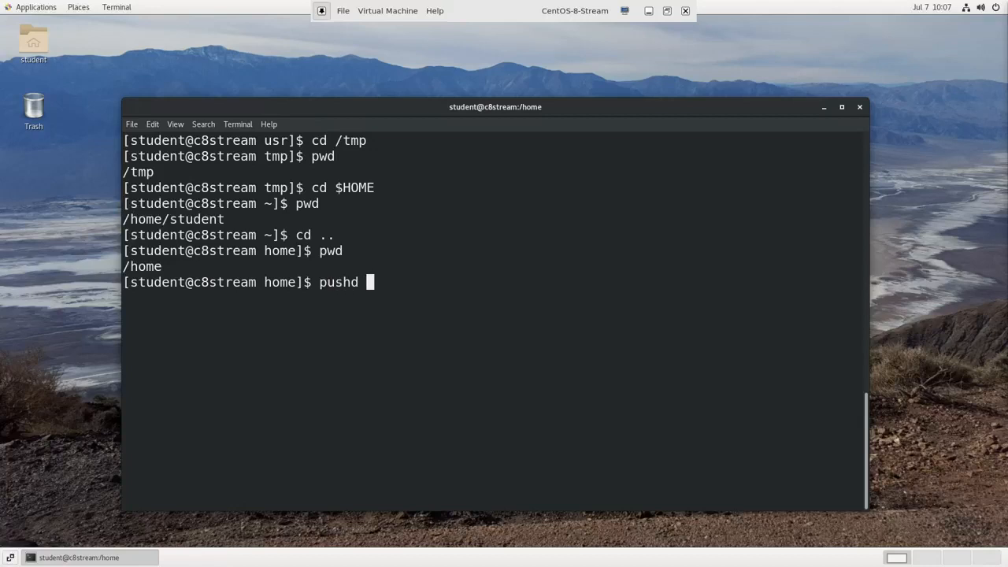
key(Return)
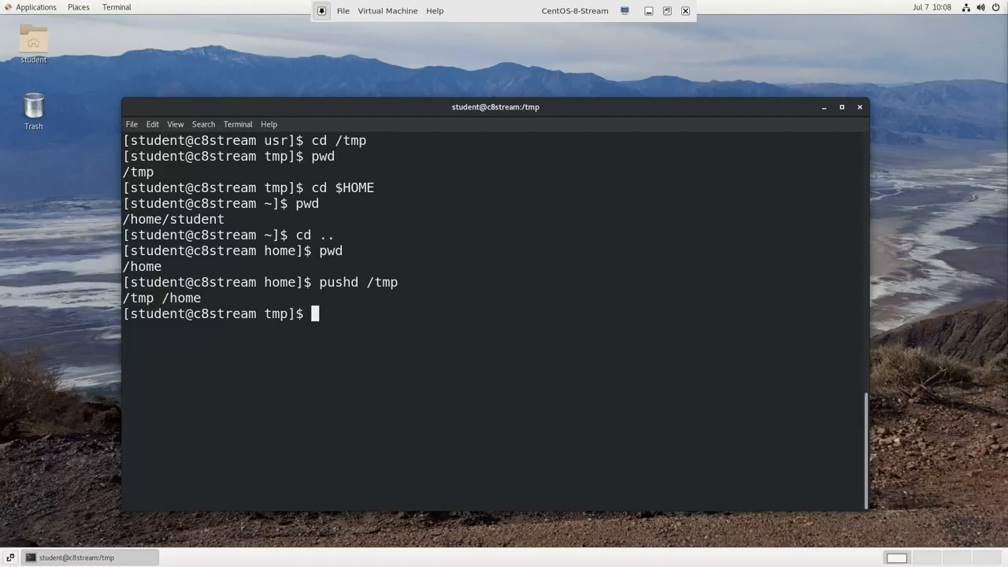
text(popd)
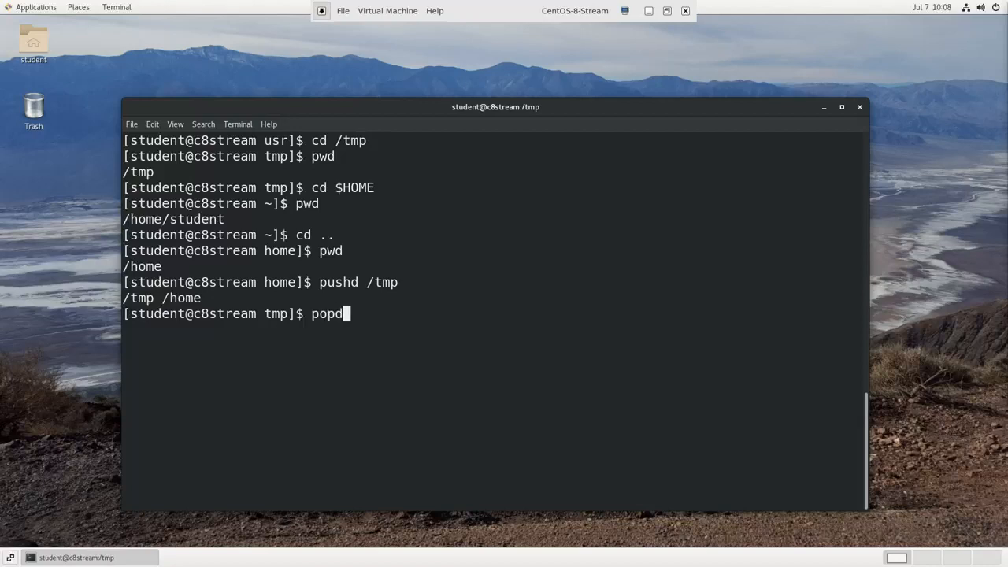
key(Return)
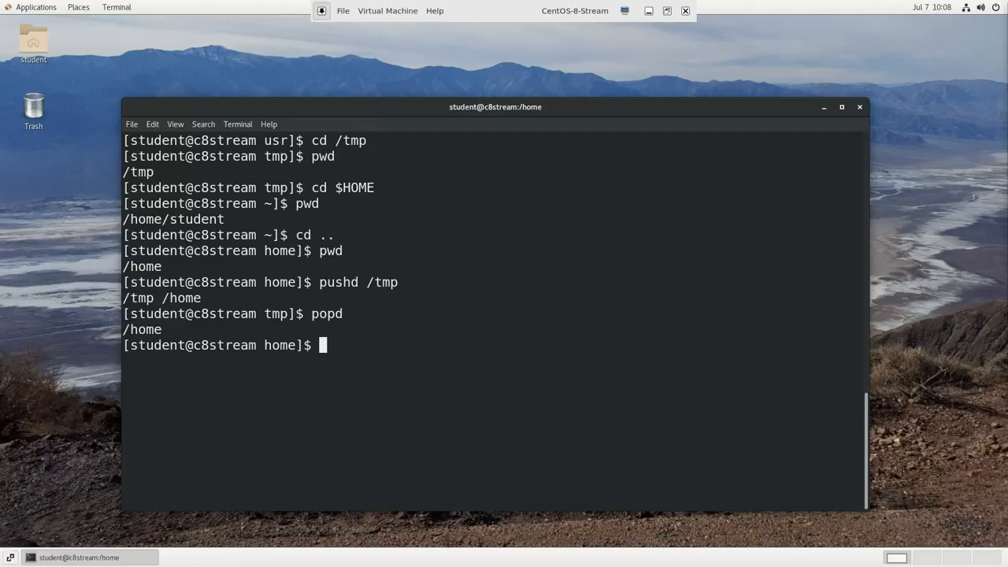
text(cd)
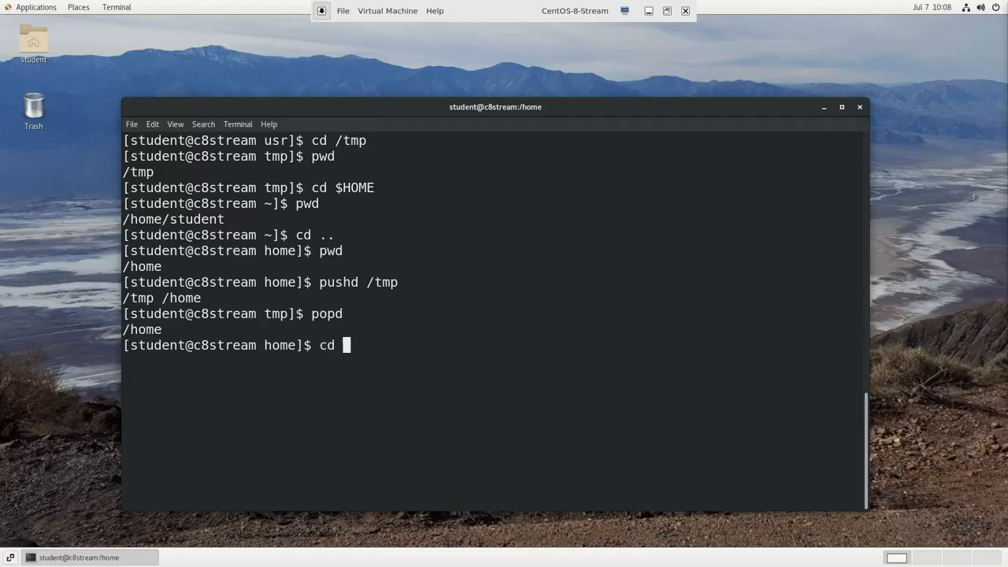